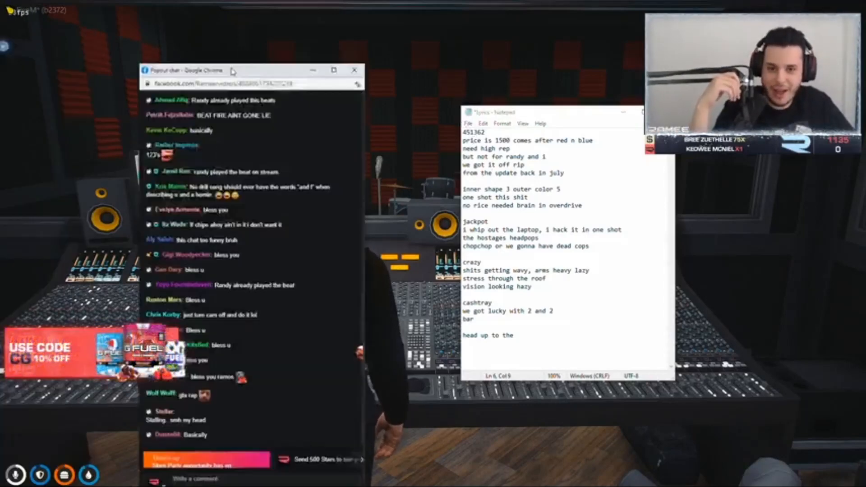
{"action": "left_click", "coordinate": [353, 71]}
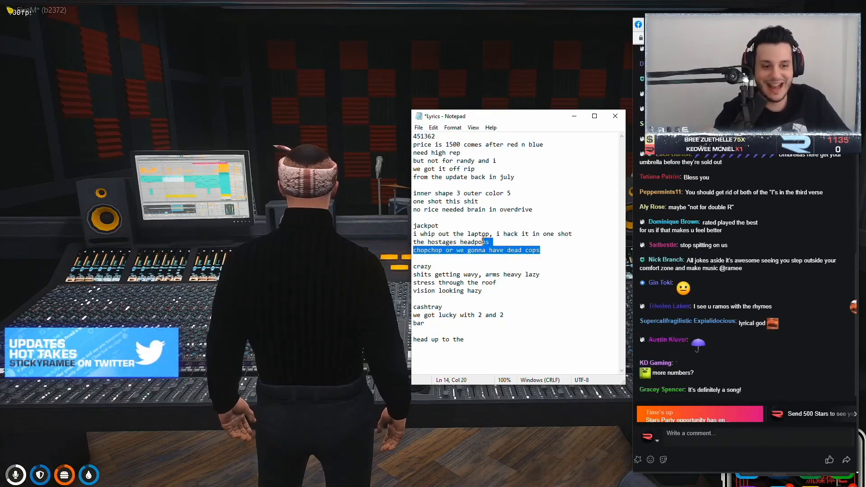
{"action": "left_click", "coordinate": [542, 250]}
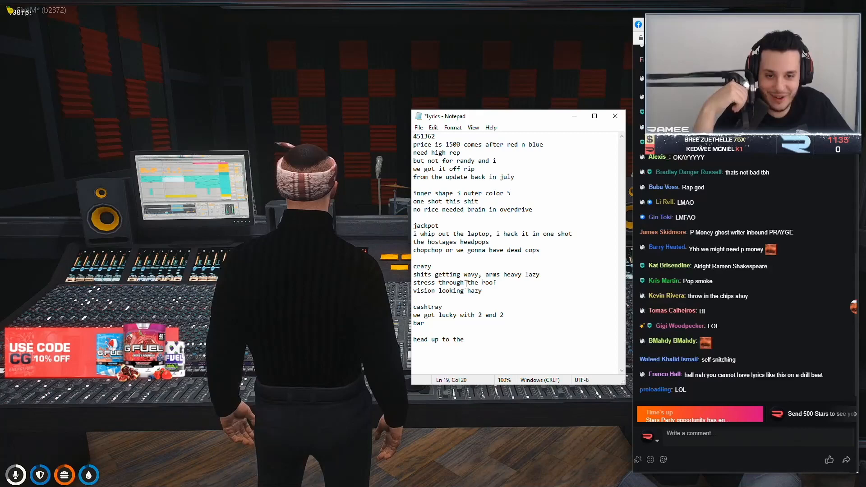
{"action": "double_click", "coordinate": [511, 274]}
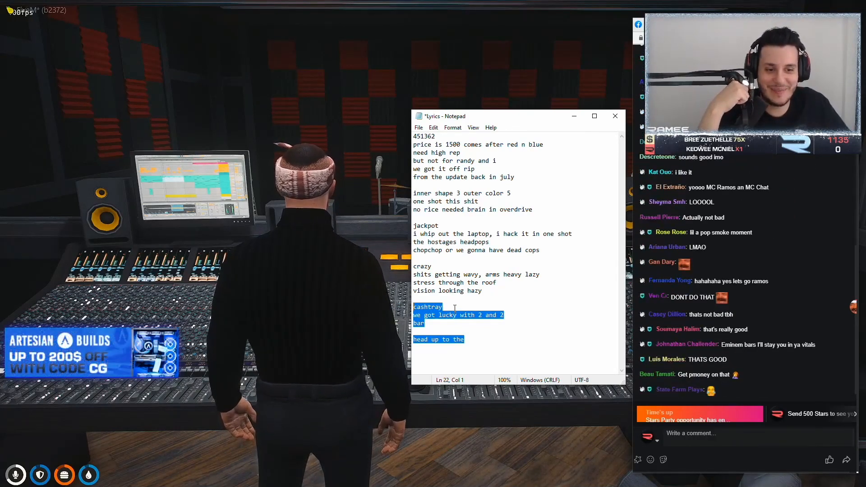
{"action": "left_click", "coordinate": [453, 283]}
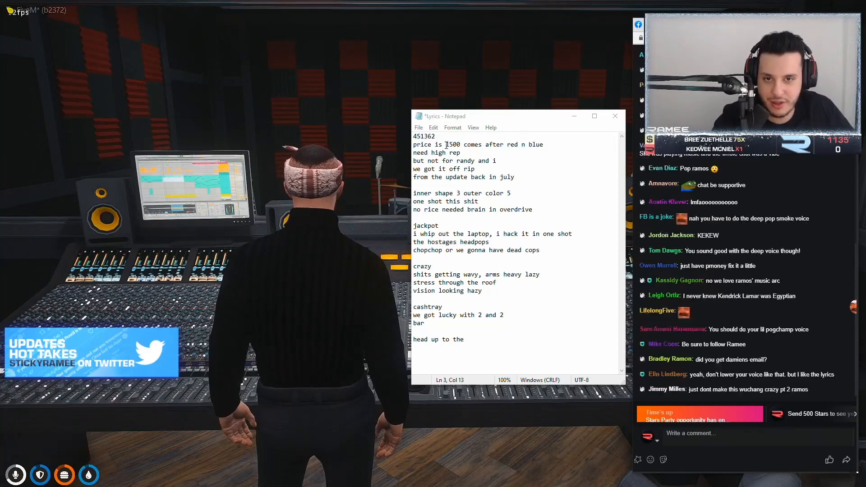
{"action": "left_click", "coordinate": [434, 136]}
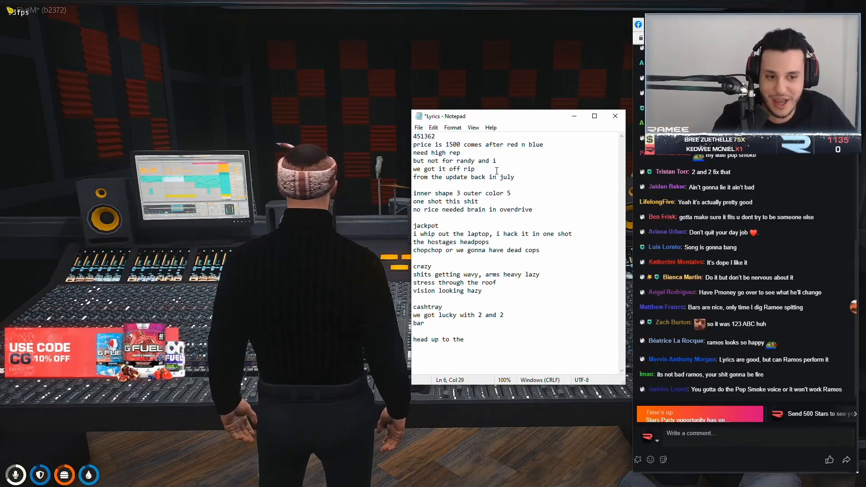
{"action": "double_click", "coordinate": [464, 176]}
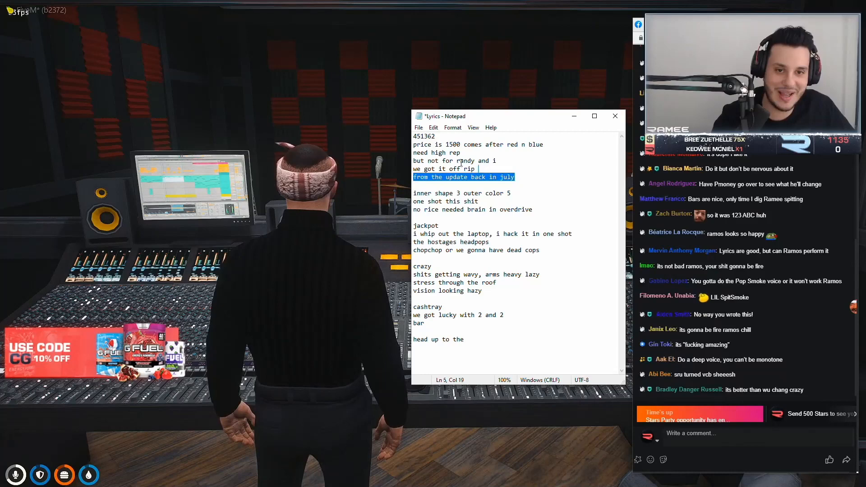